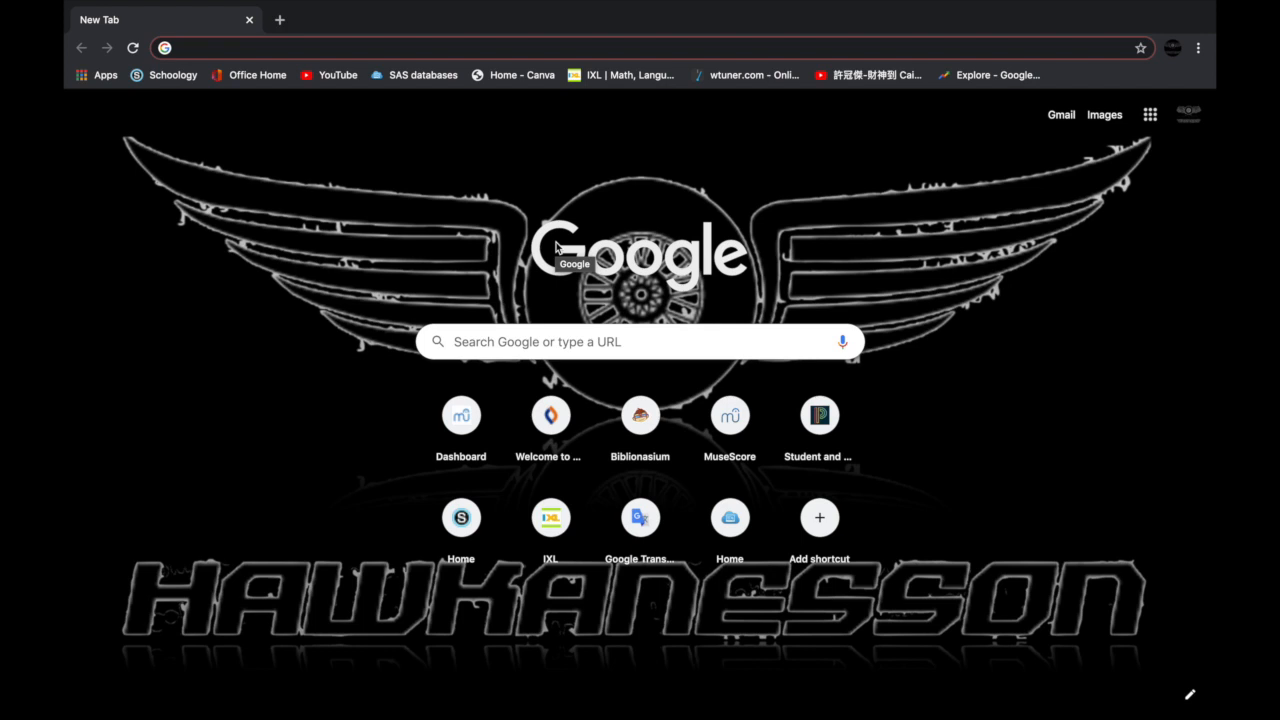
{"action": "mouse_move", "coordinate": [740, 332]}
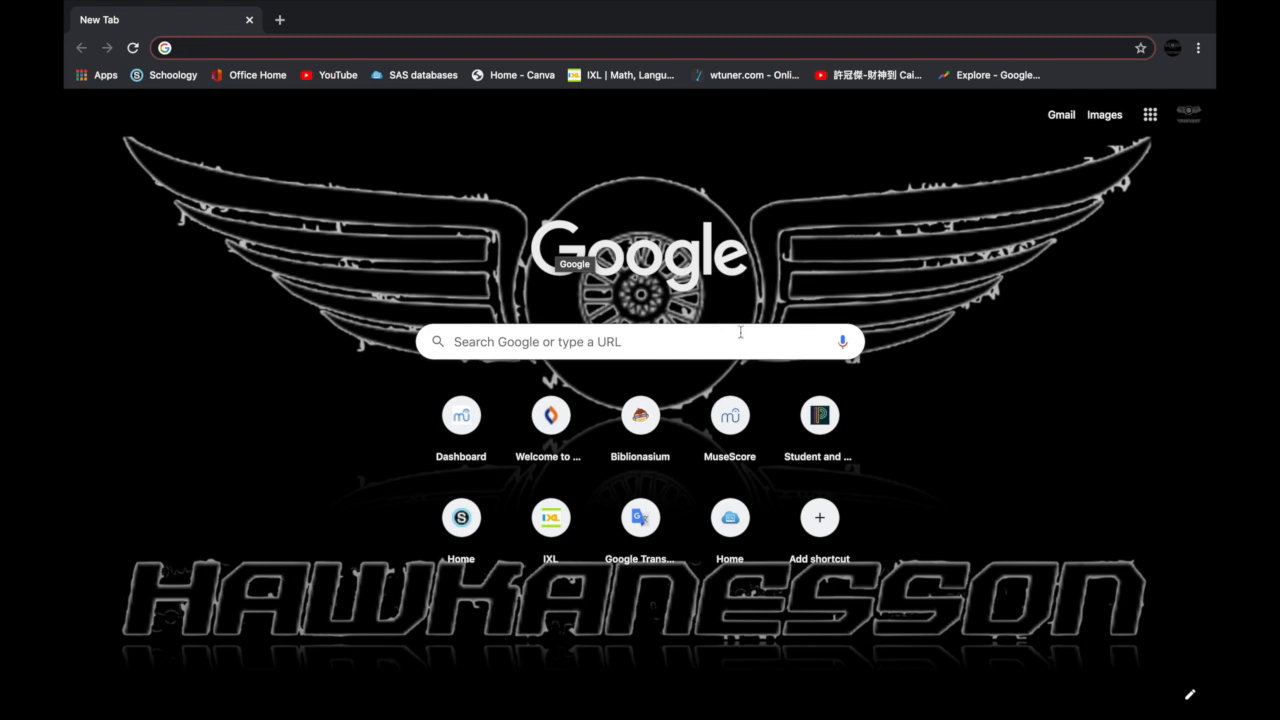
{"action": "mouse_move", "coordinate": [465, 238]}
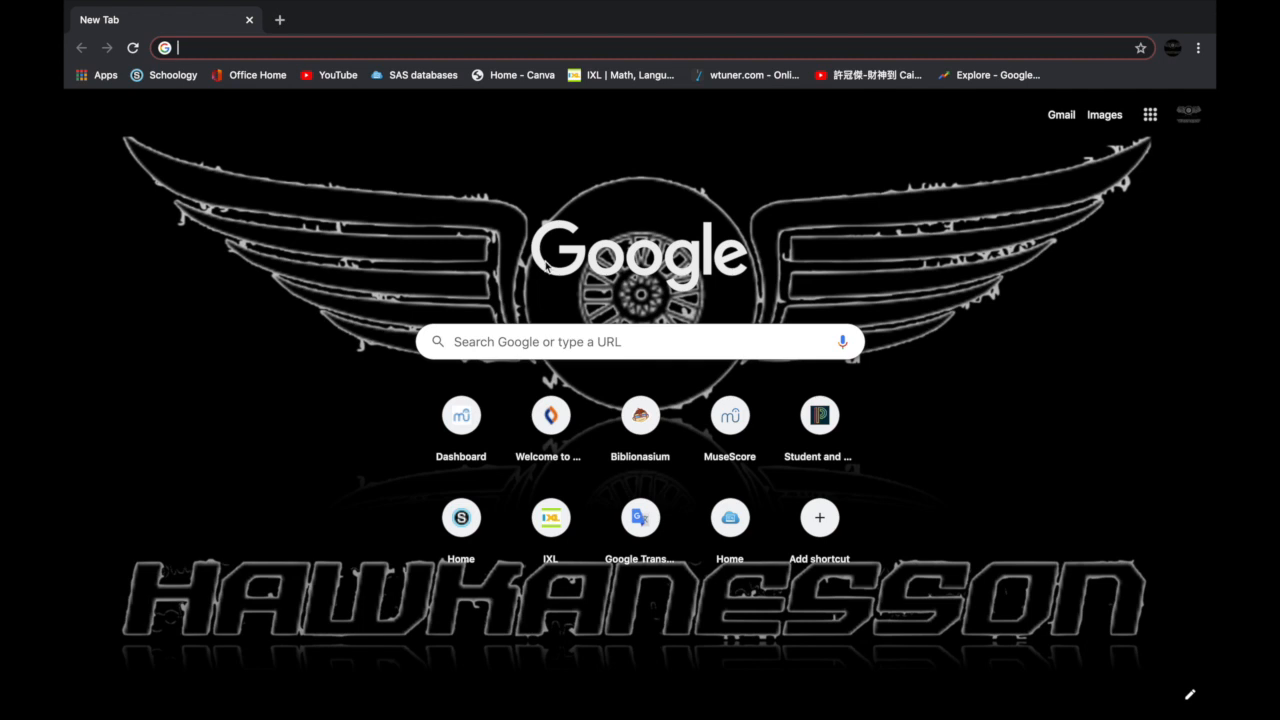
{"action": "mouse_move", "coordinate": [562, 283]}
{"action": "type", "text": "musescore.com"}
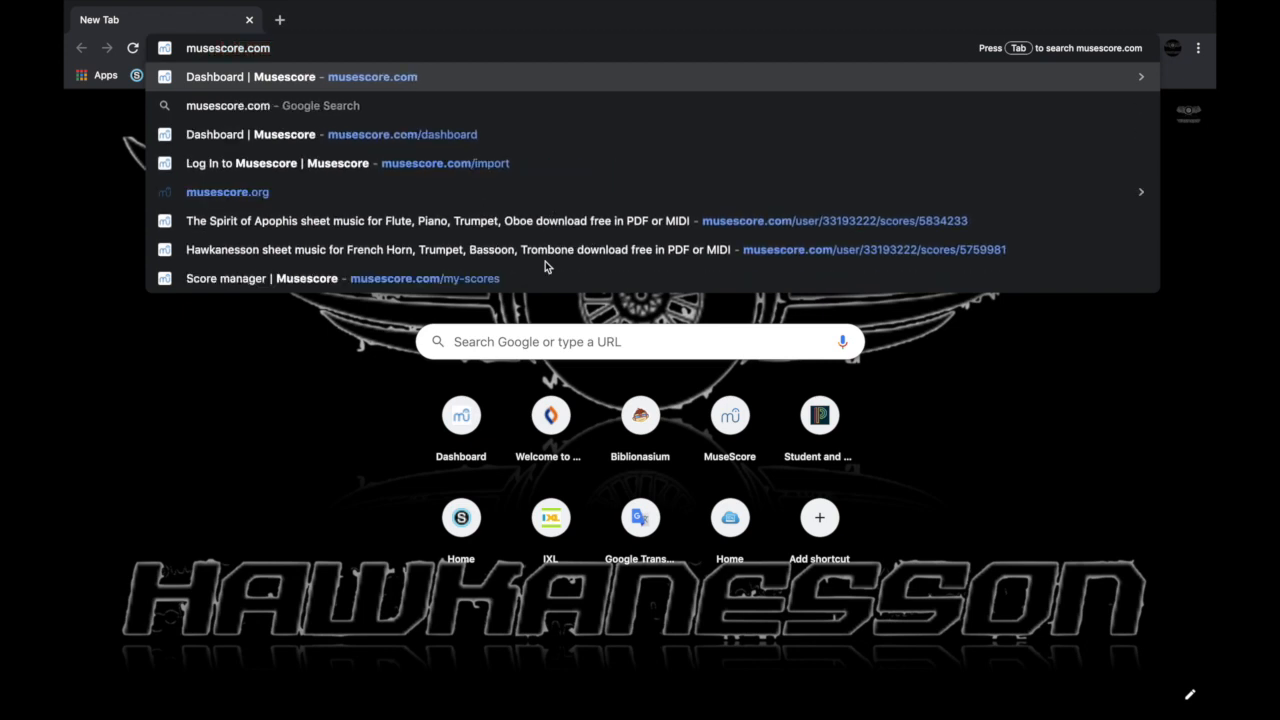
Go to the MuseScore import page and read the converted-files list and How it works notes
{"action": "type", "text": "/import"}
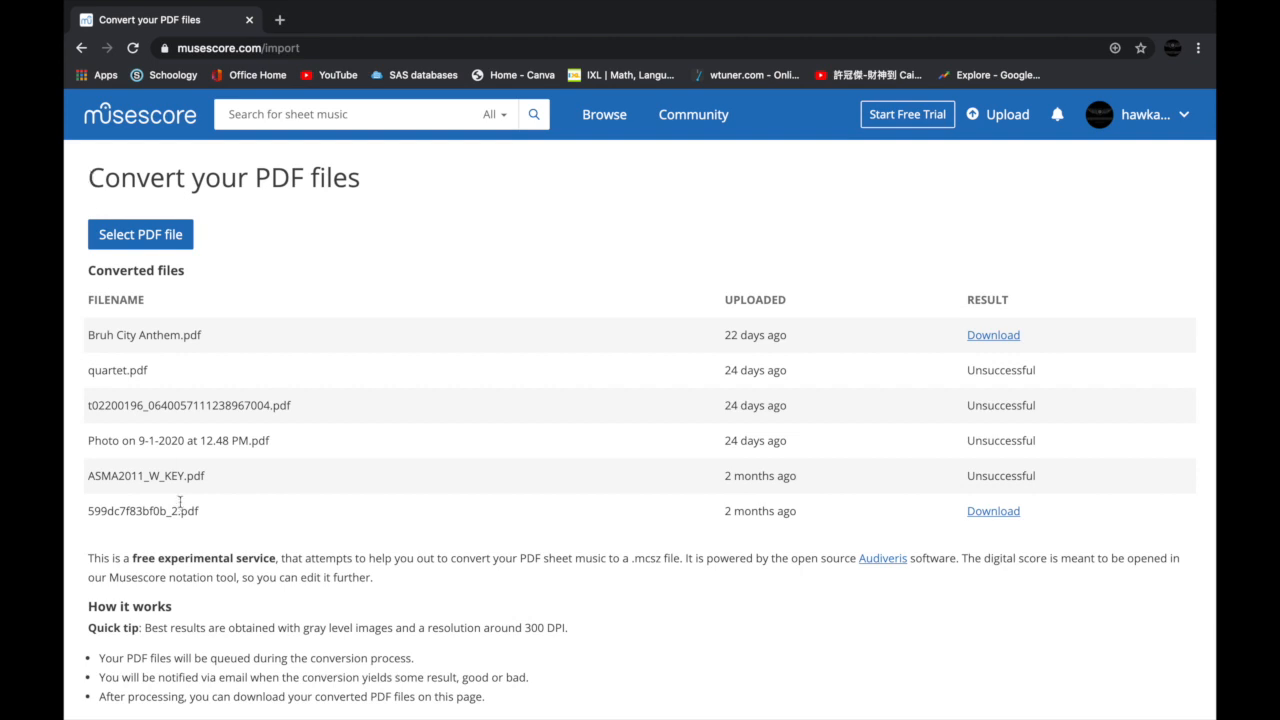
{"action": "scroll", "scroll_direction": "down", "scroll_amount": 3}
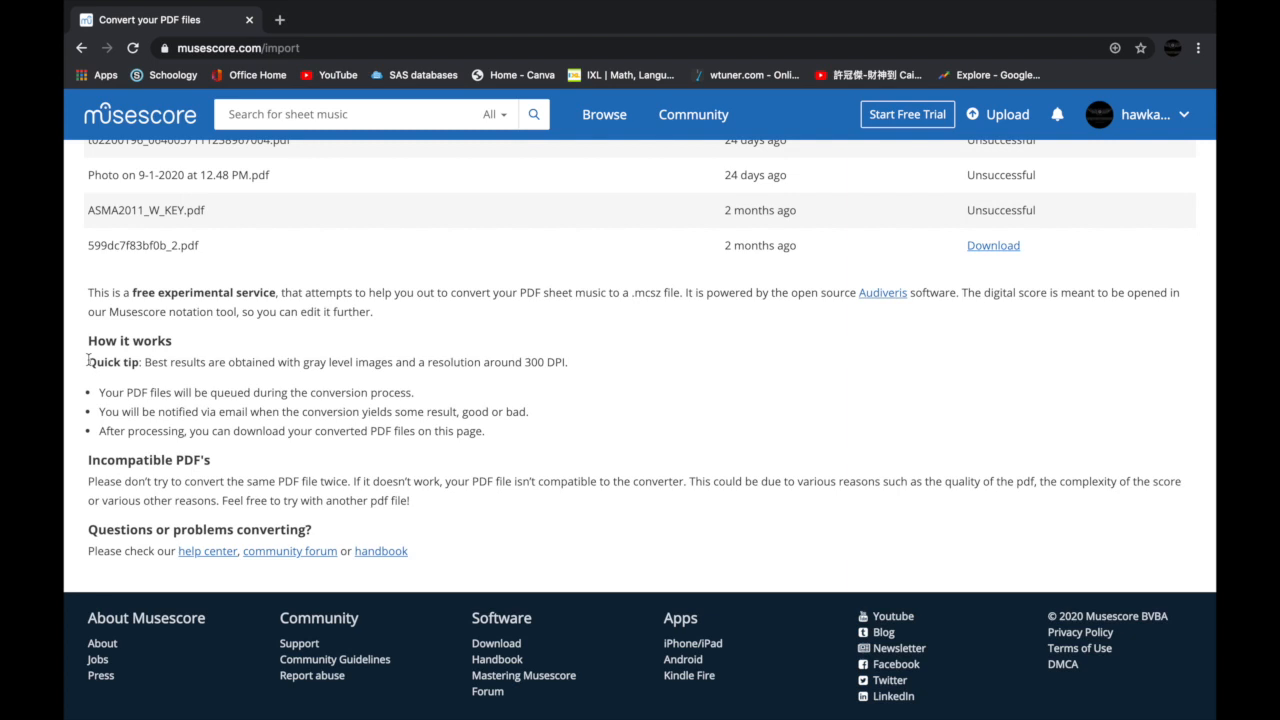
{"action": "mouse_move", "coordinate": [219, 361]}
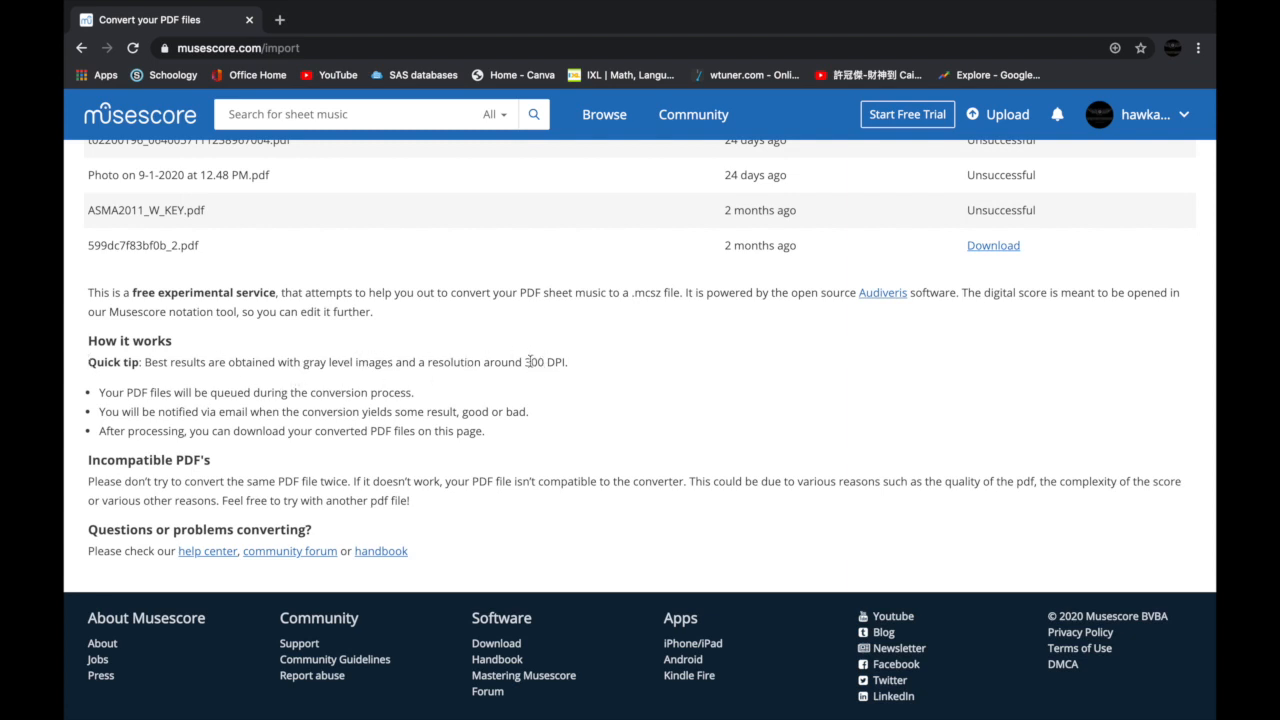
{"action": "mouse_move", "coordinate": [575, 367]}
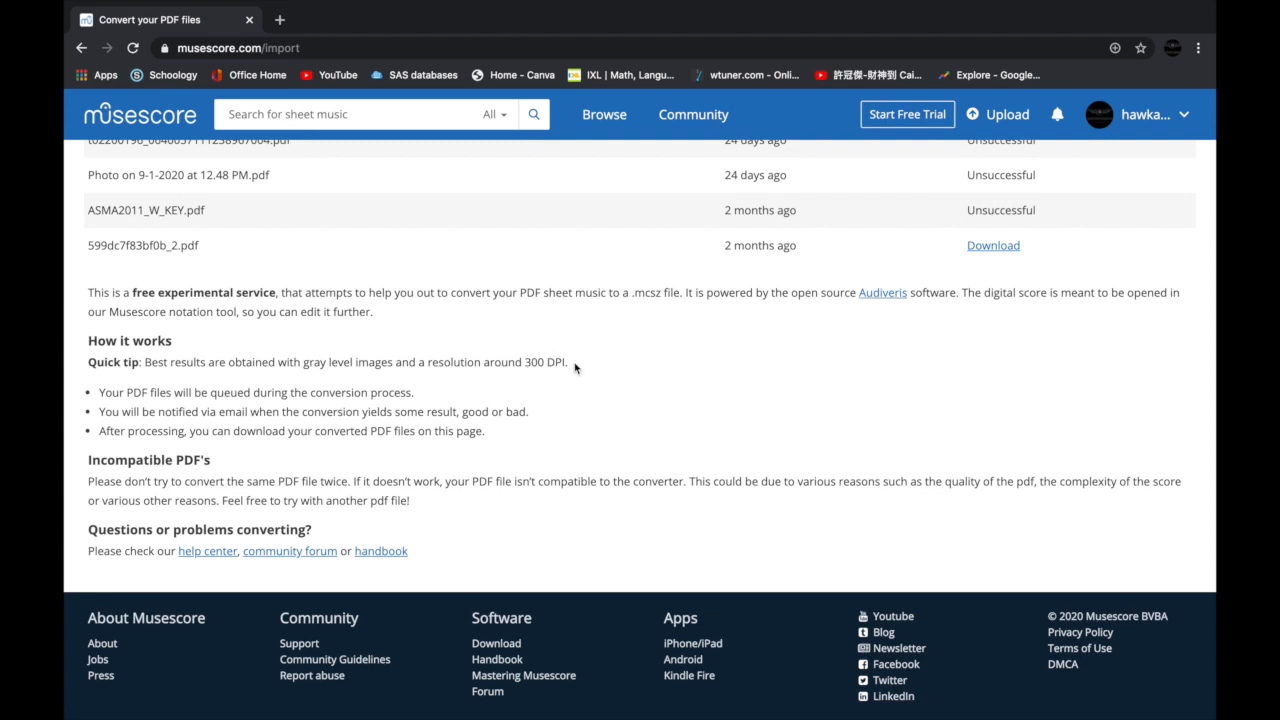
{"action": "scroll", "scroll_direction": "up", "scroll_amount": 3}
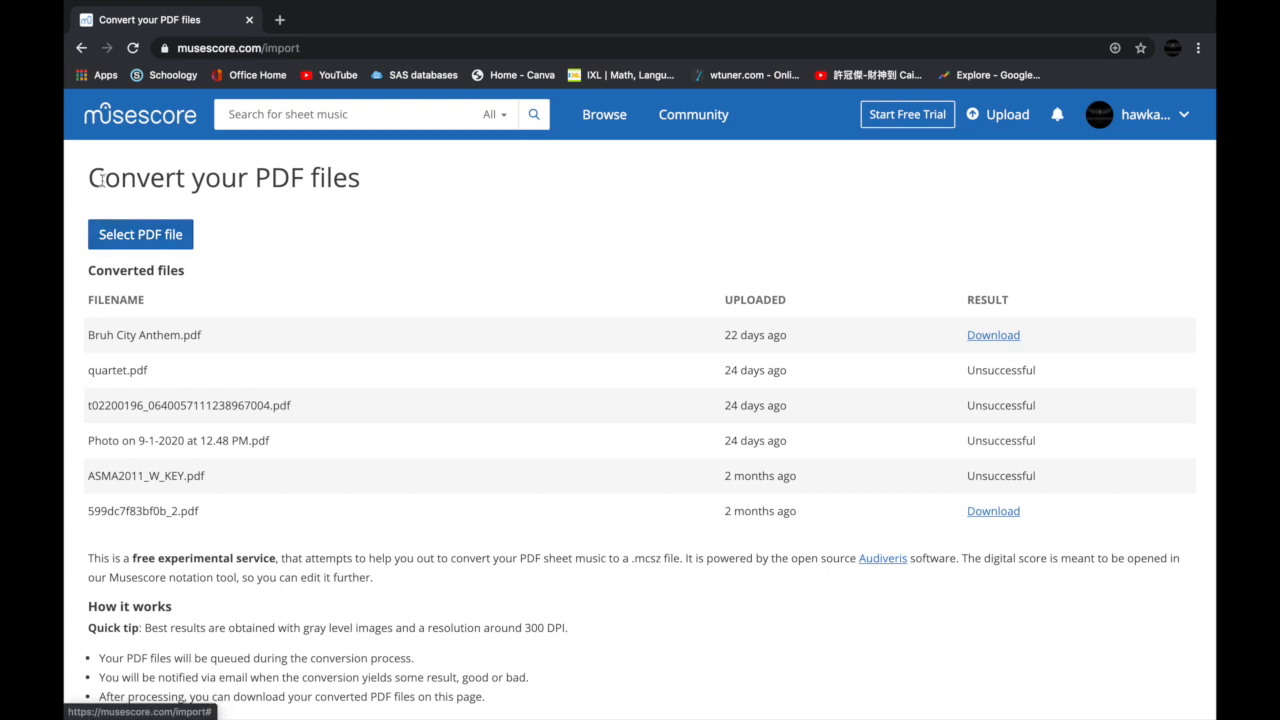
{"action": "mouse_move", "coordinate": [1100, 150]}
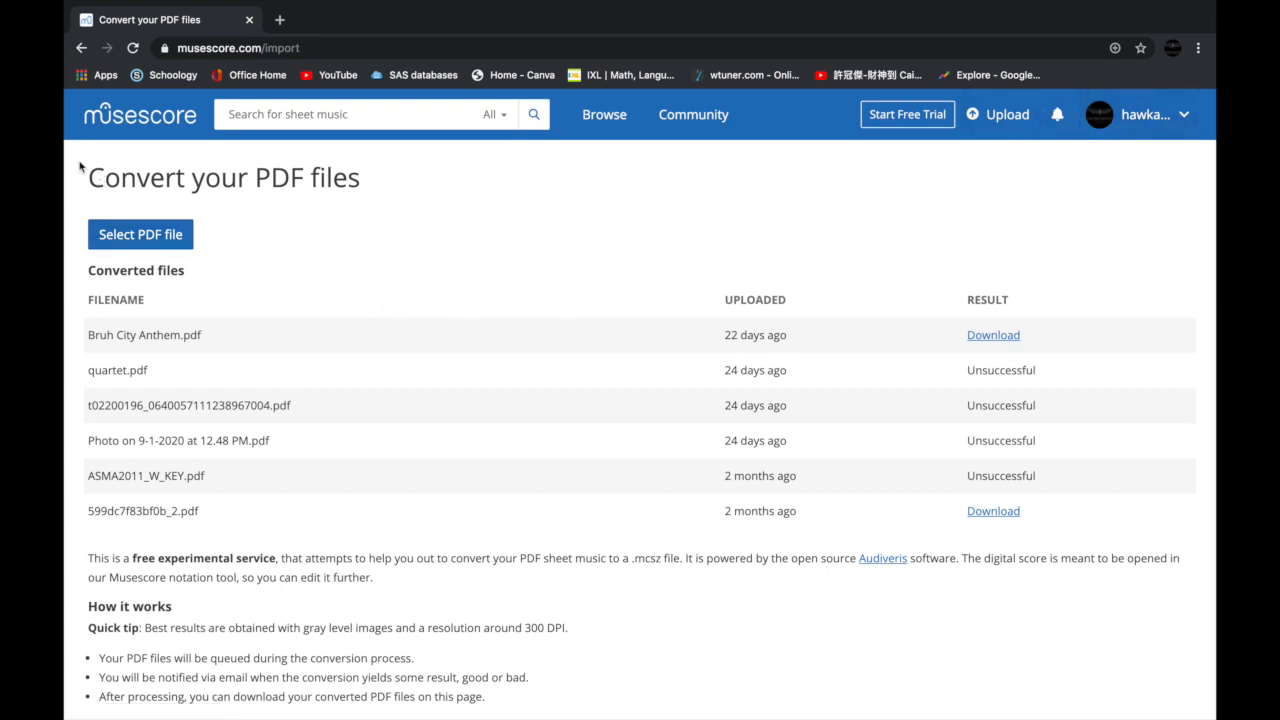
{"action": "mouse_move", "coordinate": [93, 180]}
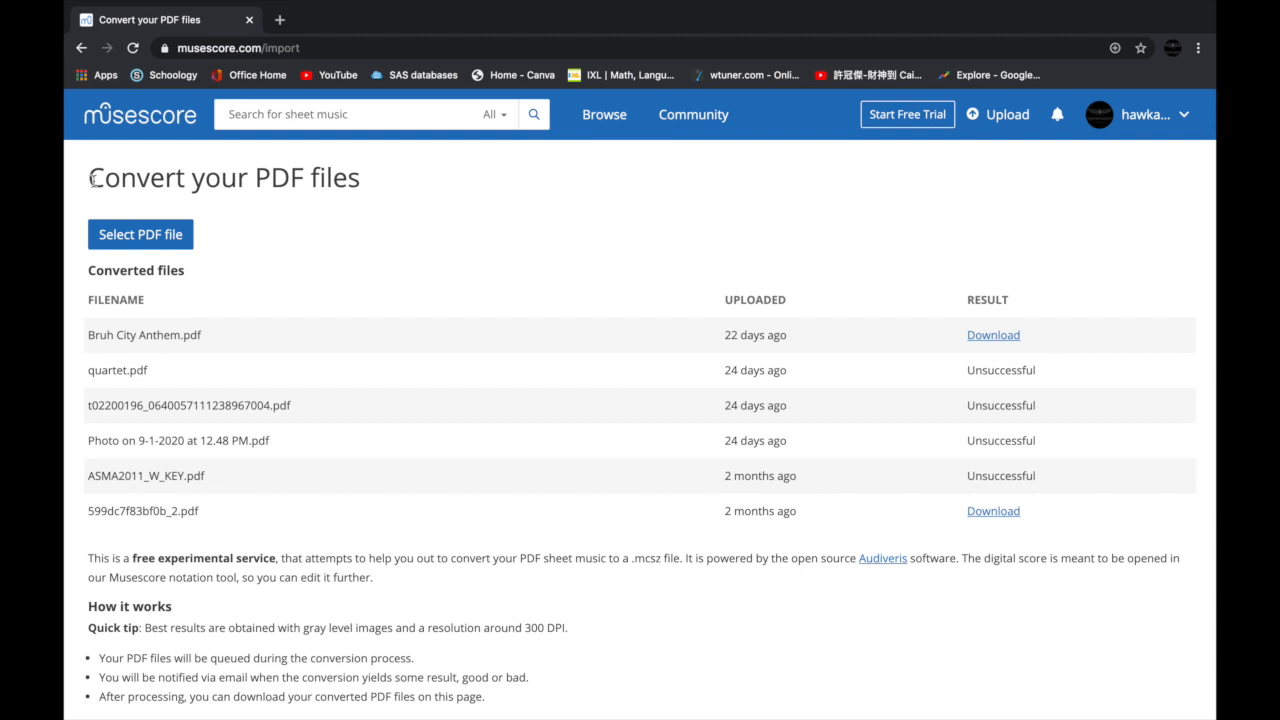
Select Hawkanesson.pdf from Desktop > HAWKANESSON > Songs > Hawkanesson and upload it for conversion
{"action": "left_click", "coordinate": [140, 234]}
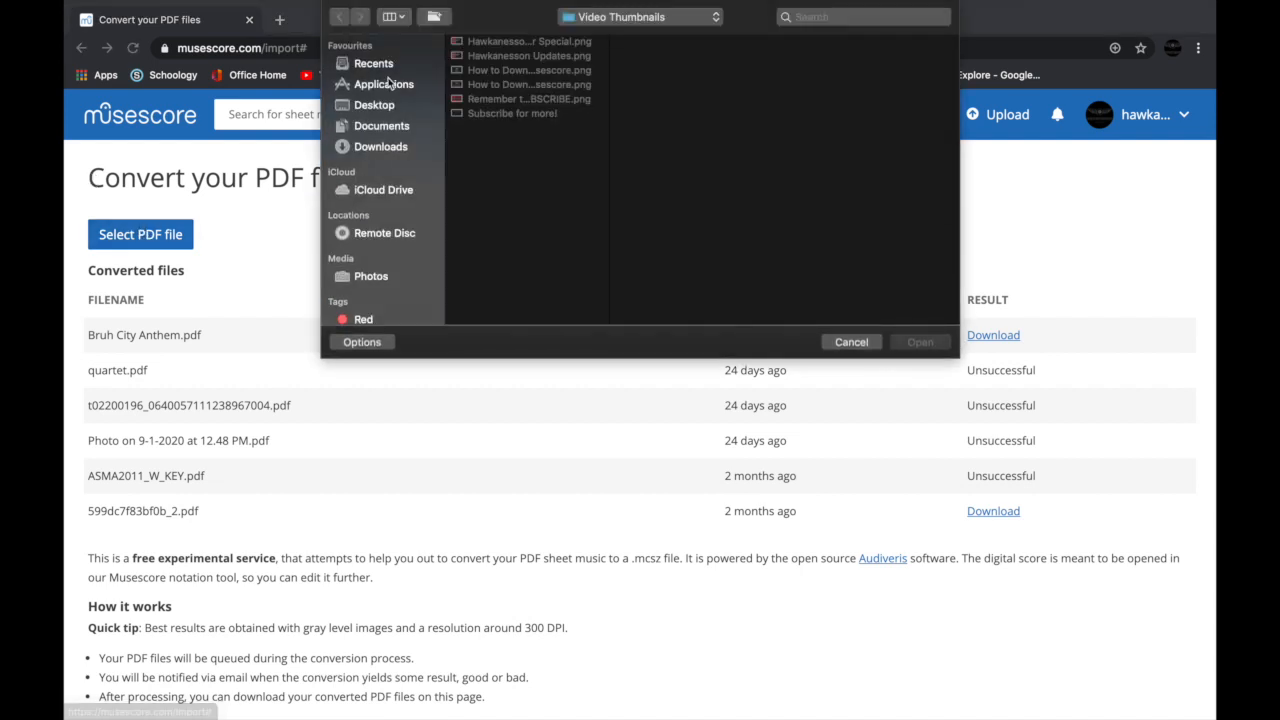
{"action": "left_click", "coordinate": [374, 104]}
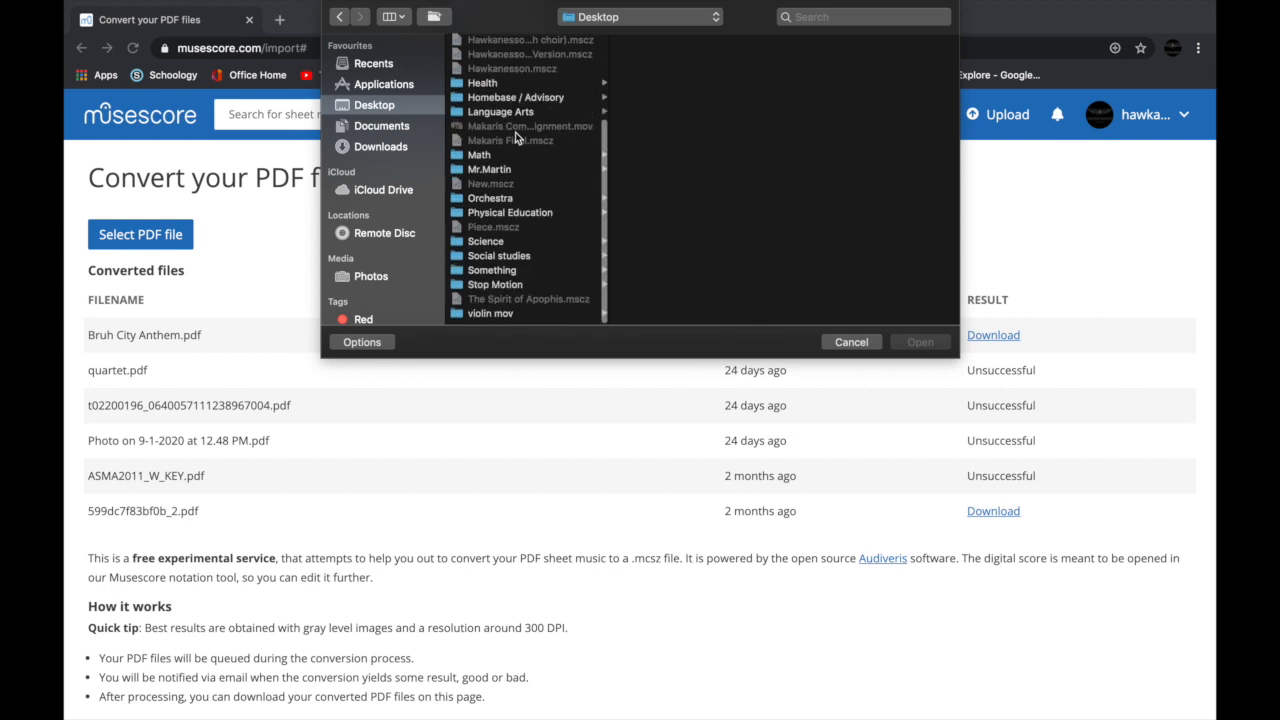
{"action": "scroll", "scroll_direction": "up", "scroll_amount": 3}
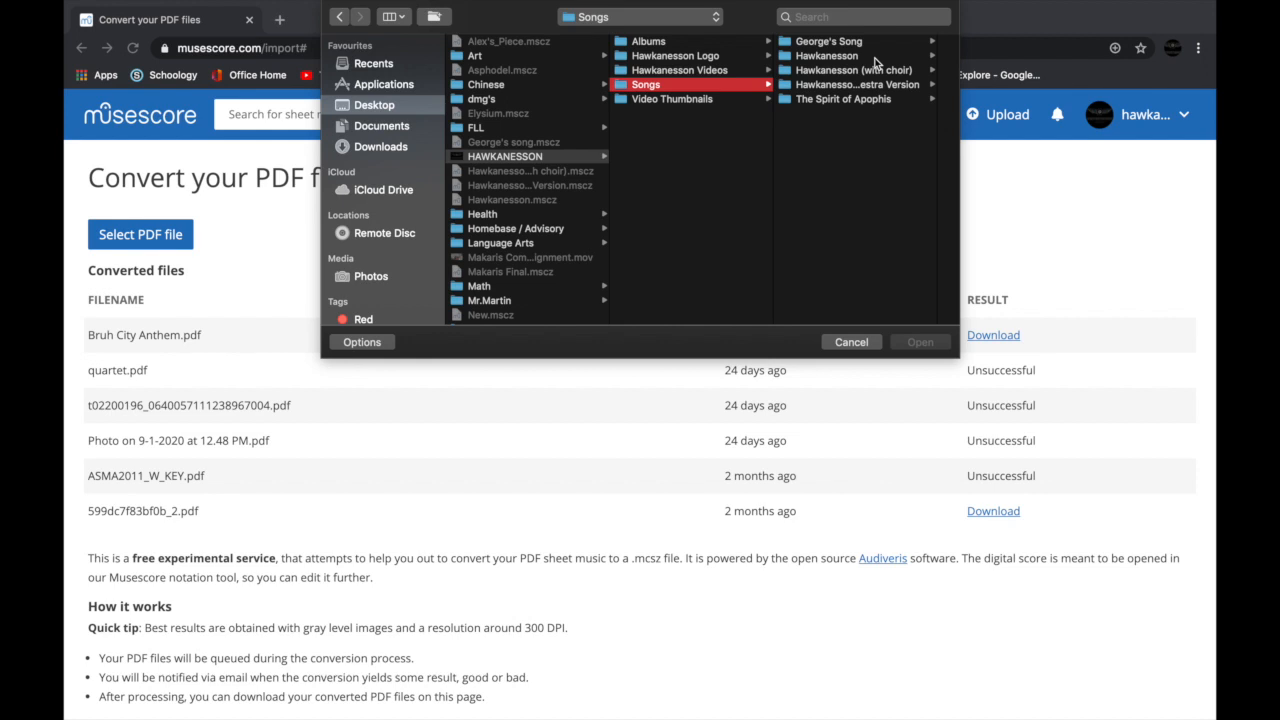
{"action": "left_click", "coordinate": [826, 55]}
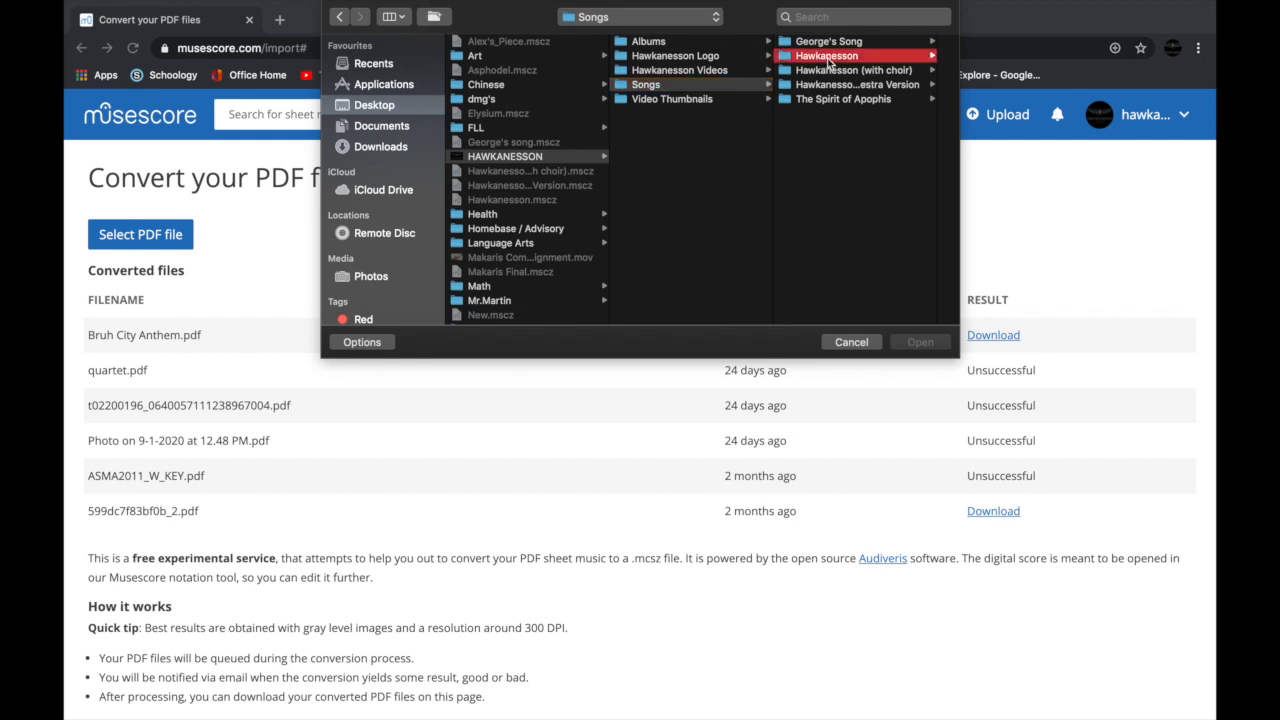
{"action": "left_click", "coordinate": [826, 55]}
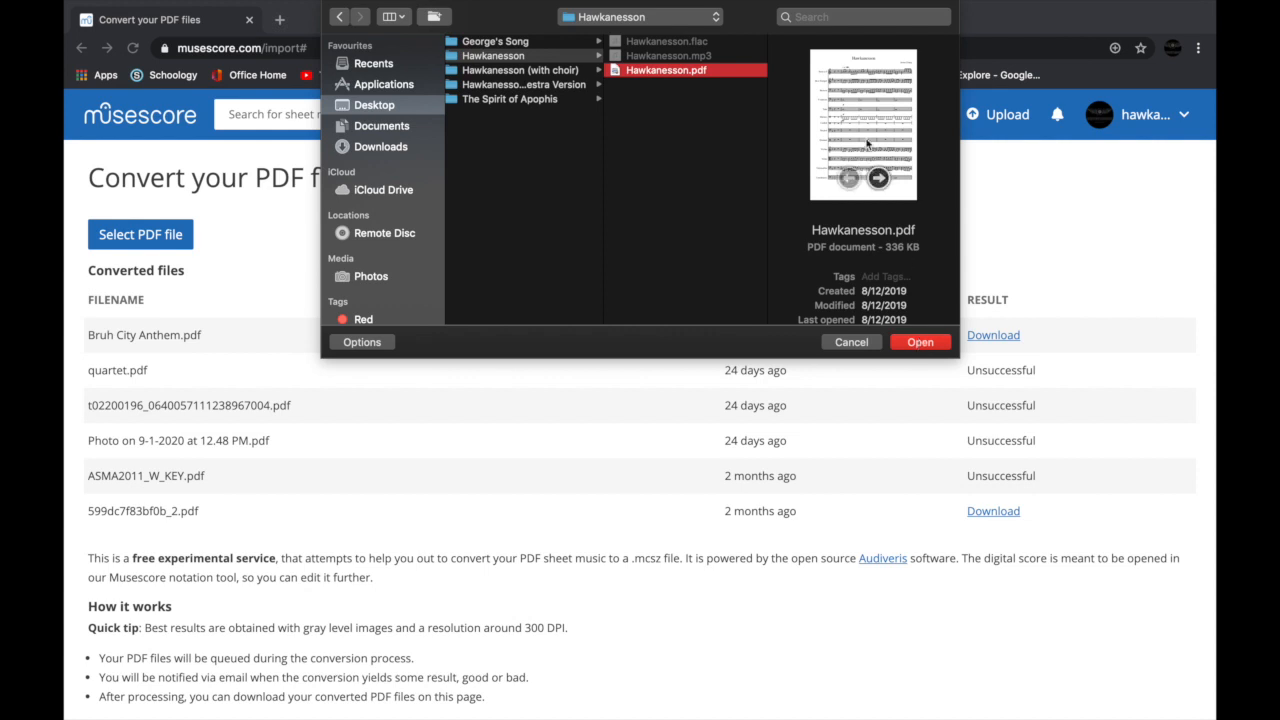
{"action": "left_click", "coordinate": [919, 342]}
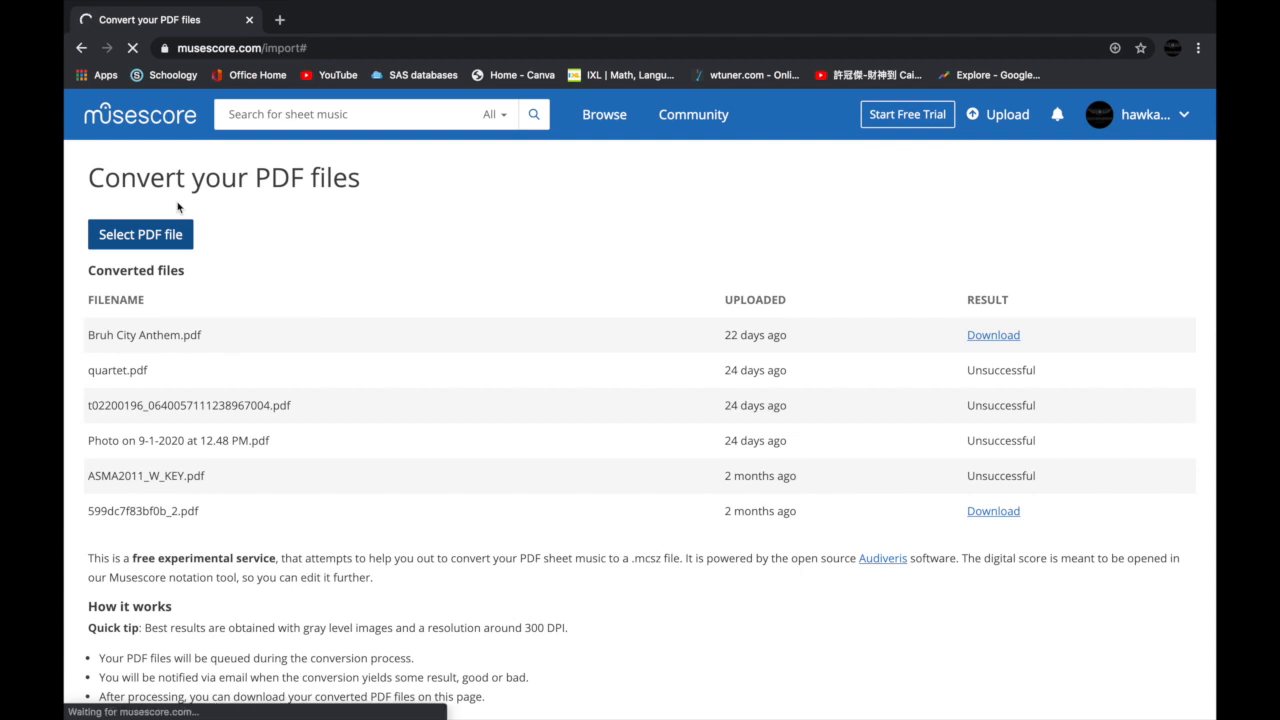
Download the converted Hawkanesson.pdf result as an .mscz file from the Converted files list
{"action": "left_click", "coordinate": [140, 234]}
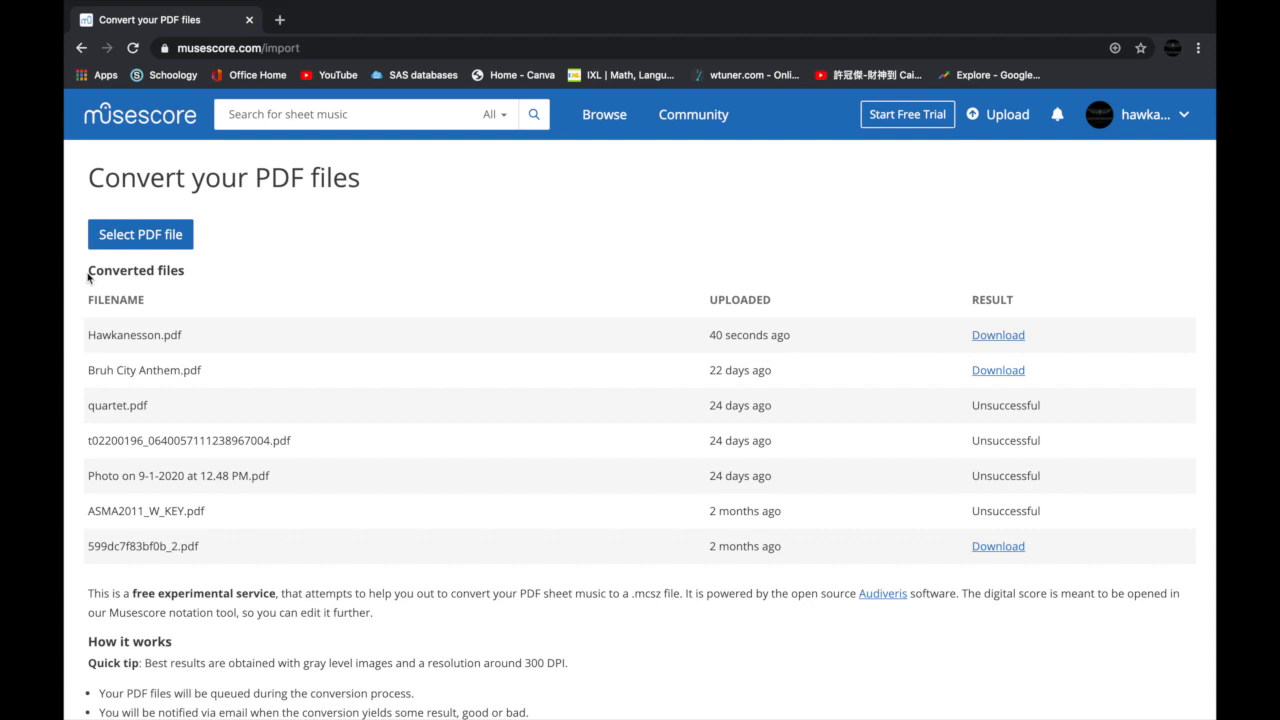
{"action": "mouse_move", "coordinate": [708, 306]}
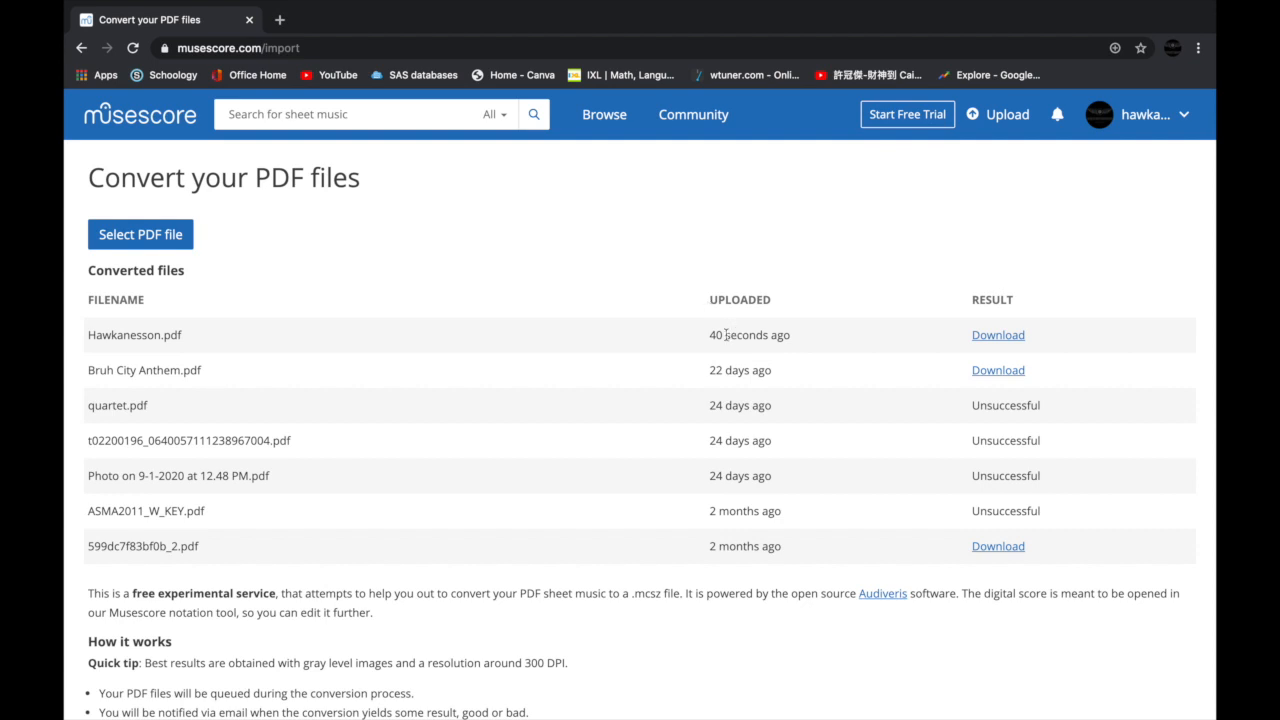
{"action": "mouse_move", "coordinate": [997, 335]}
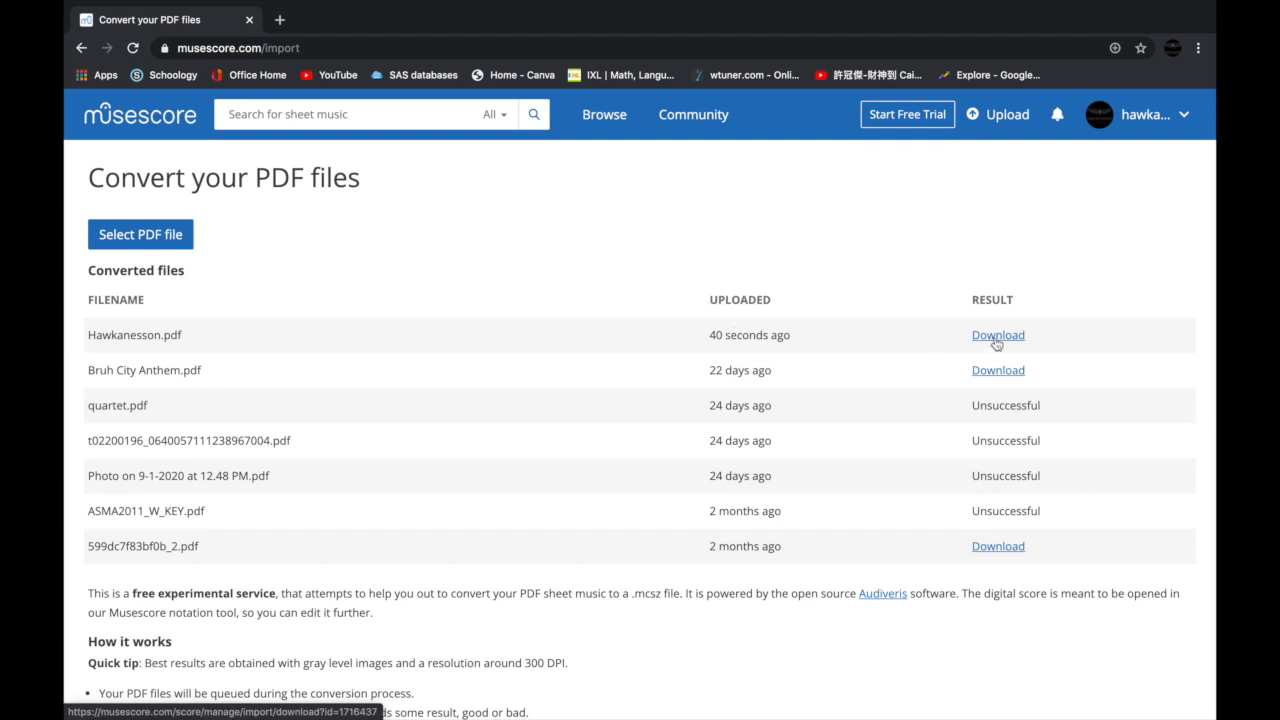
{"action": "left_click", "coordinate": [997, 334]}
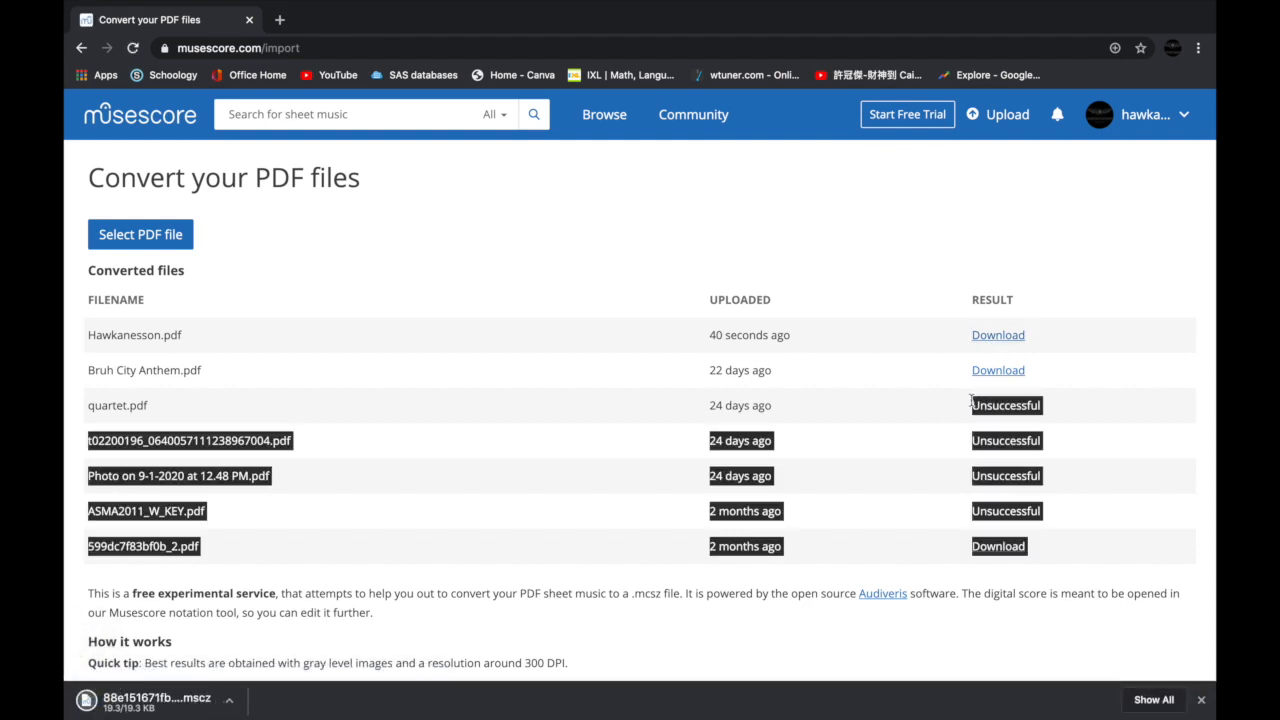
{"action": "scroll", "scroll_direction": "down", "scroll_amount": 3}
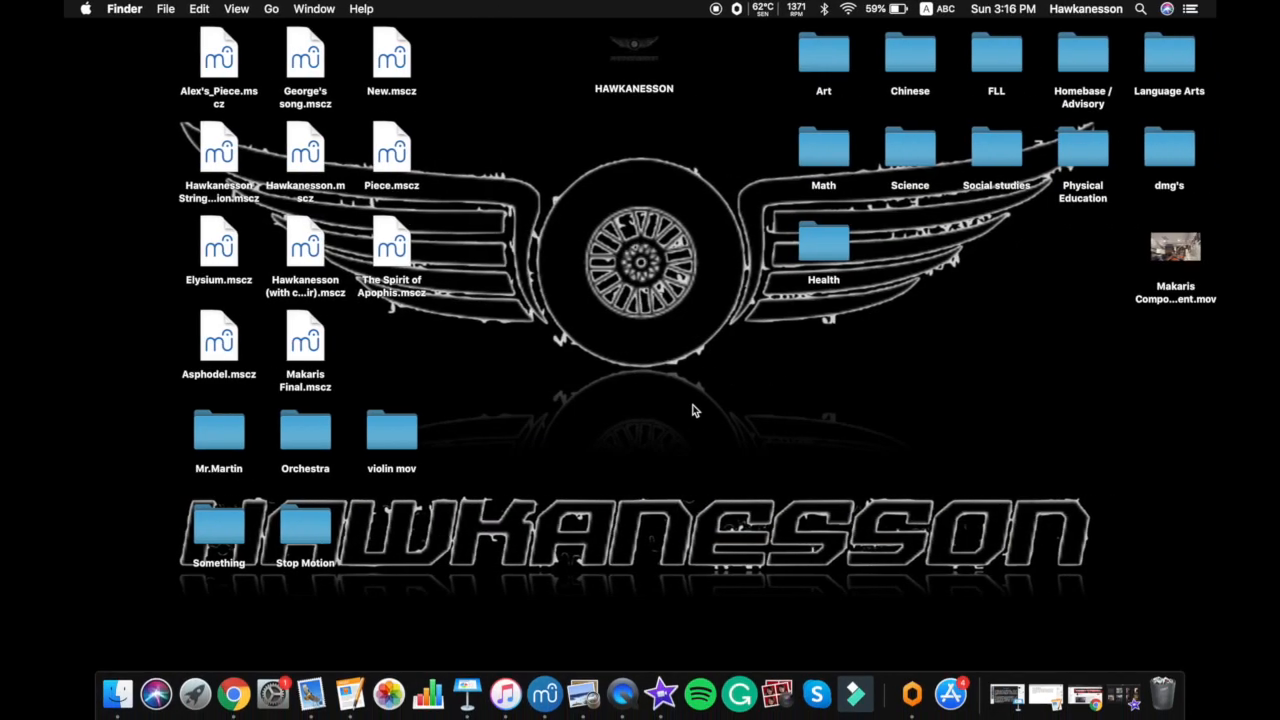
Move the downloaded 88e151671fbd8….mscz score from Downloads to the centre of the desktop
{"action": "left_click", "coordinate": [1166, 9]}
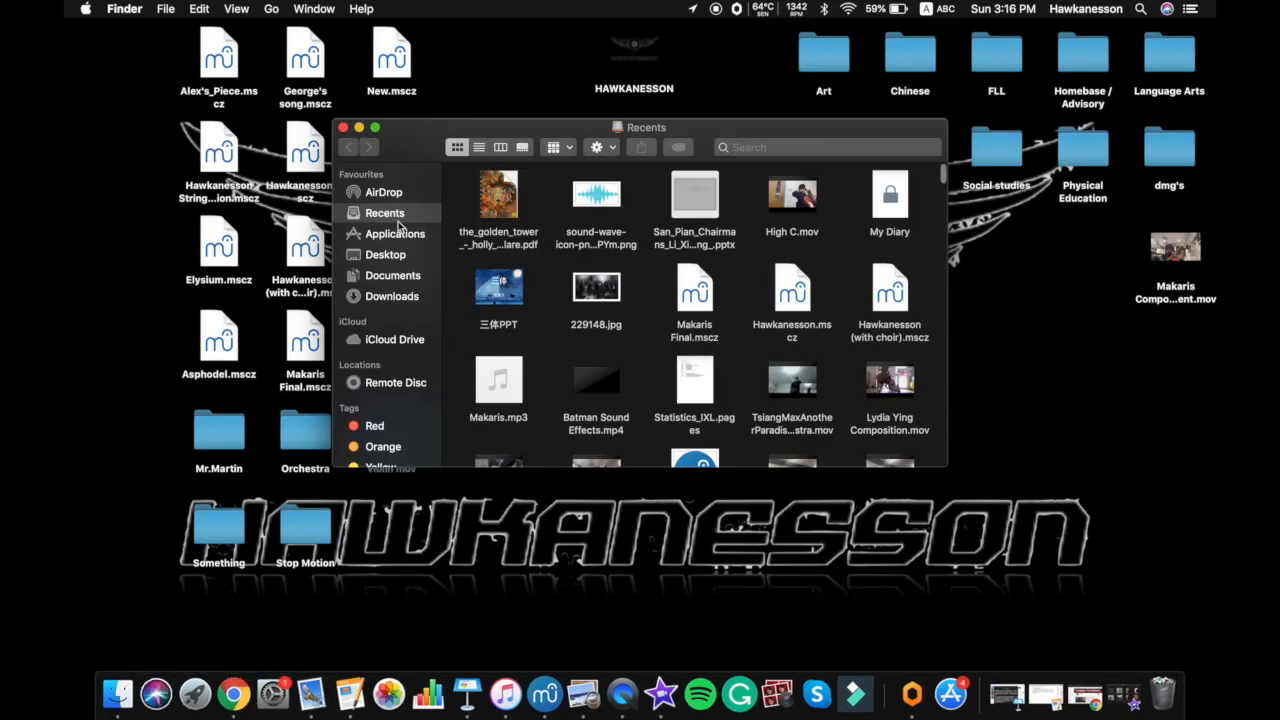
{"action": "mouse_move", "coordinate": [395, 295]}
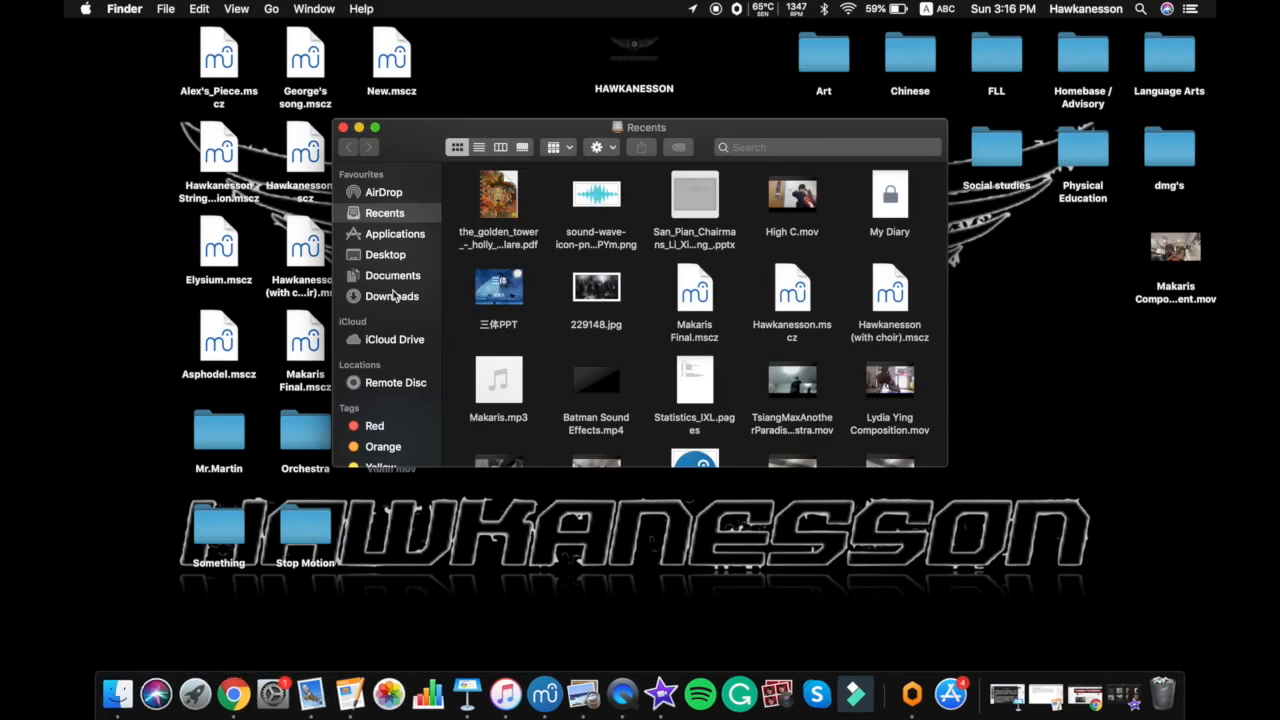
{"action": "left_click", "coordinate": [391, 296]}
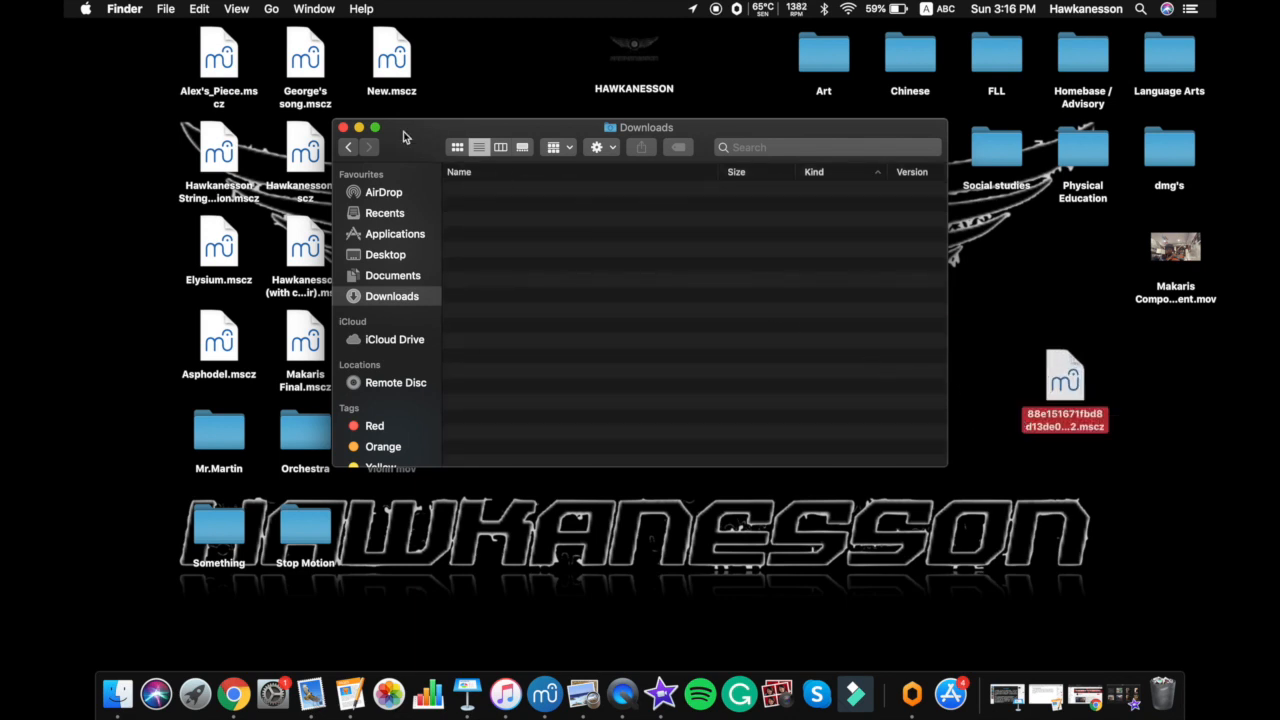
{"action": "left_click", "coordinate": [342, 127]}
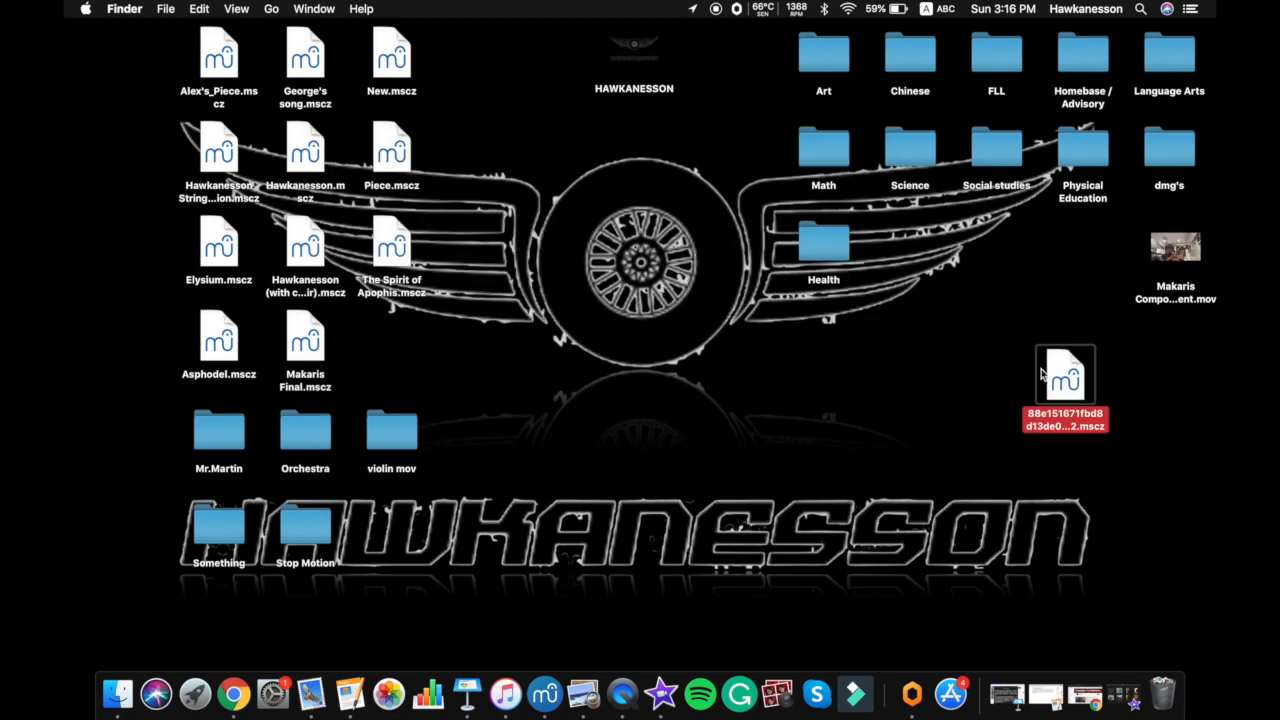
{"action": "left_click_drag", "start_coordinate": [1065, 375], "coordinate": [645, 265]}
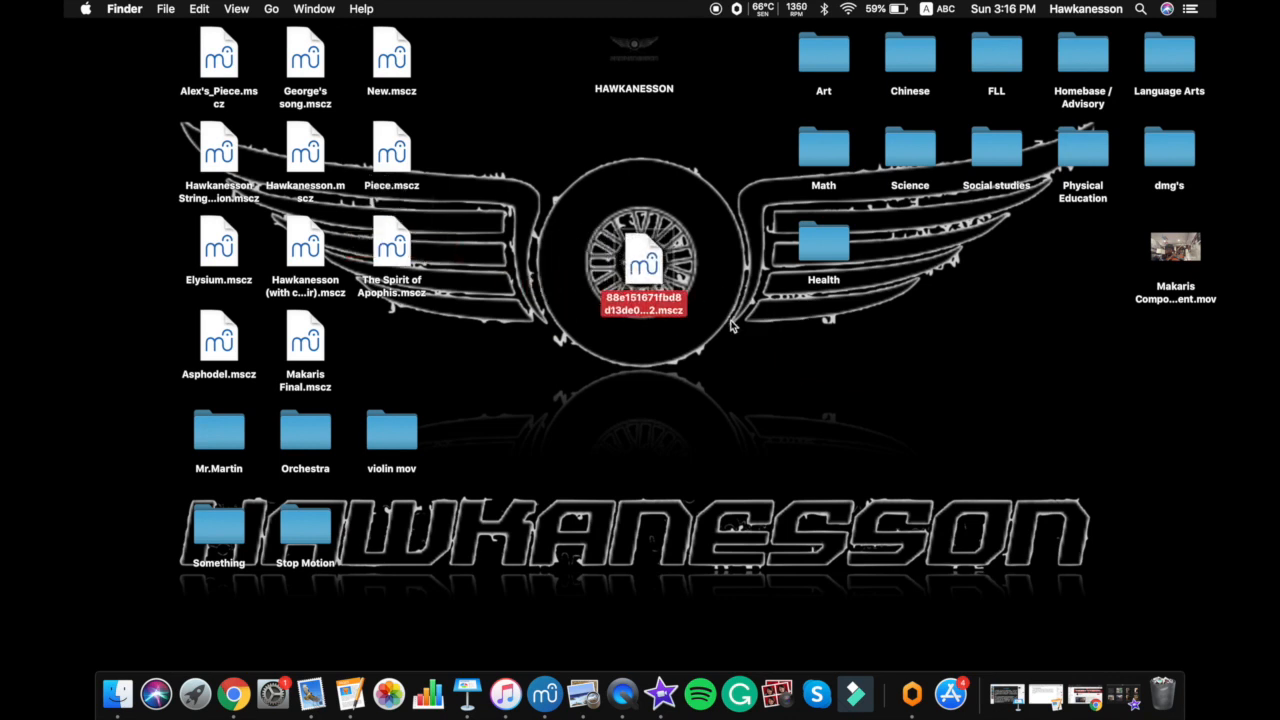
{"action": "mouse_move", "coordinate": [544, 691]}
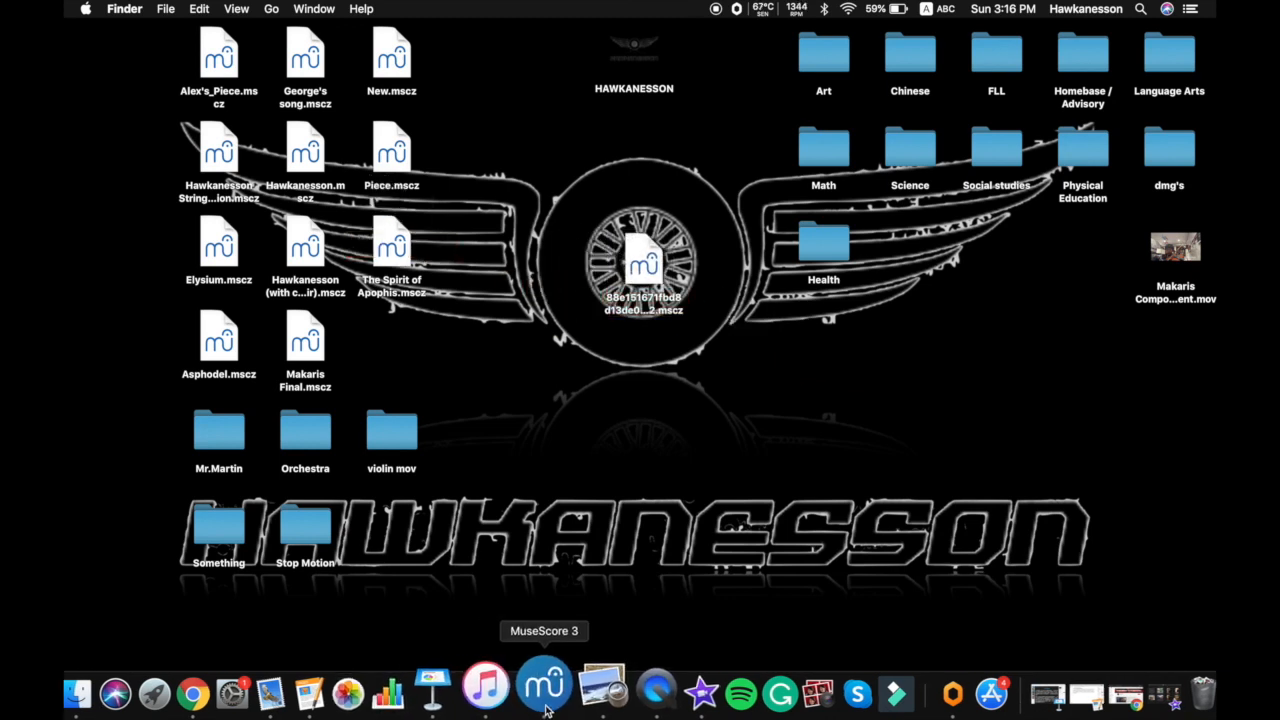
{"action": "mouse_move", "coordinate": [640, 446]}
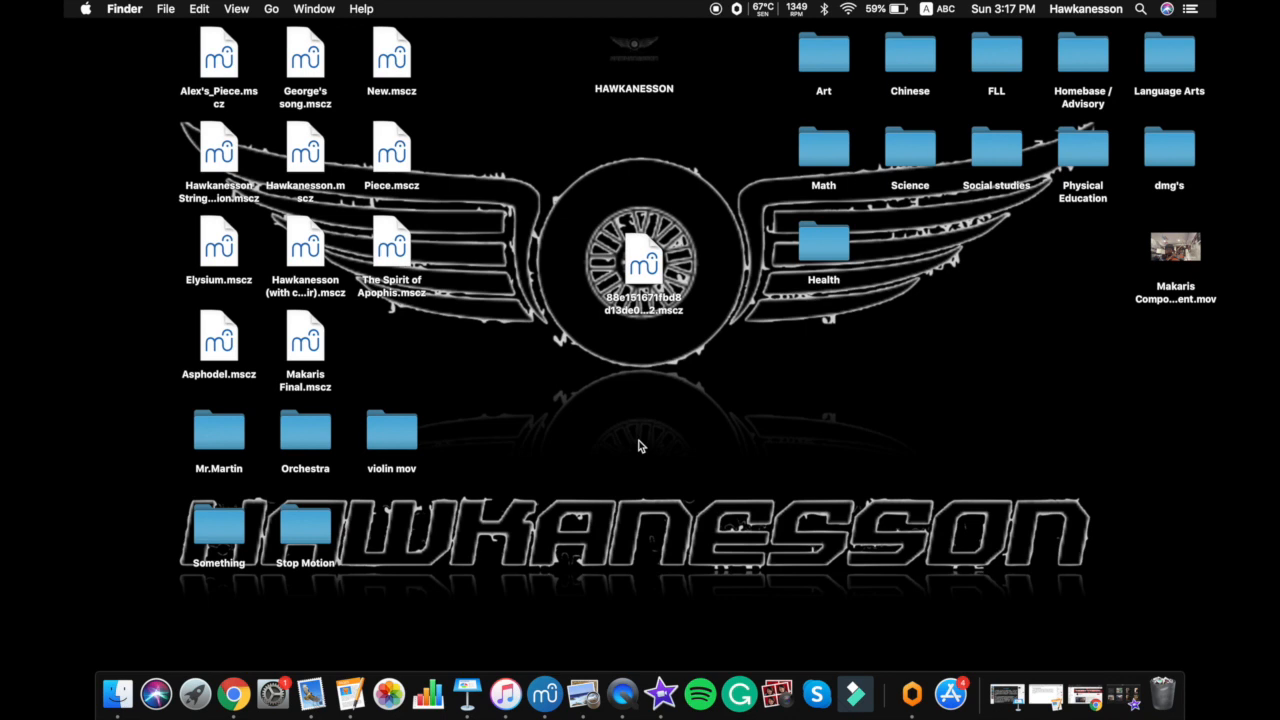
Open the desktop .mscz score in MuseScore 3, ignoring the corruption warning
{"action": "double_click", "coordinate": [642, 265]}
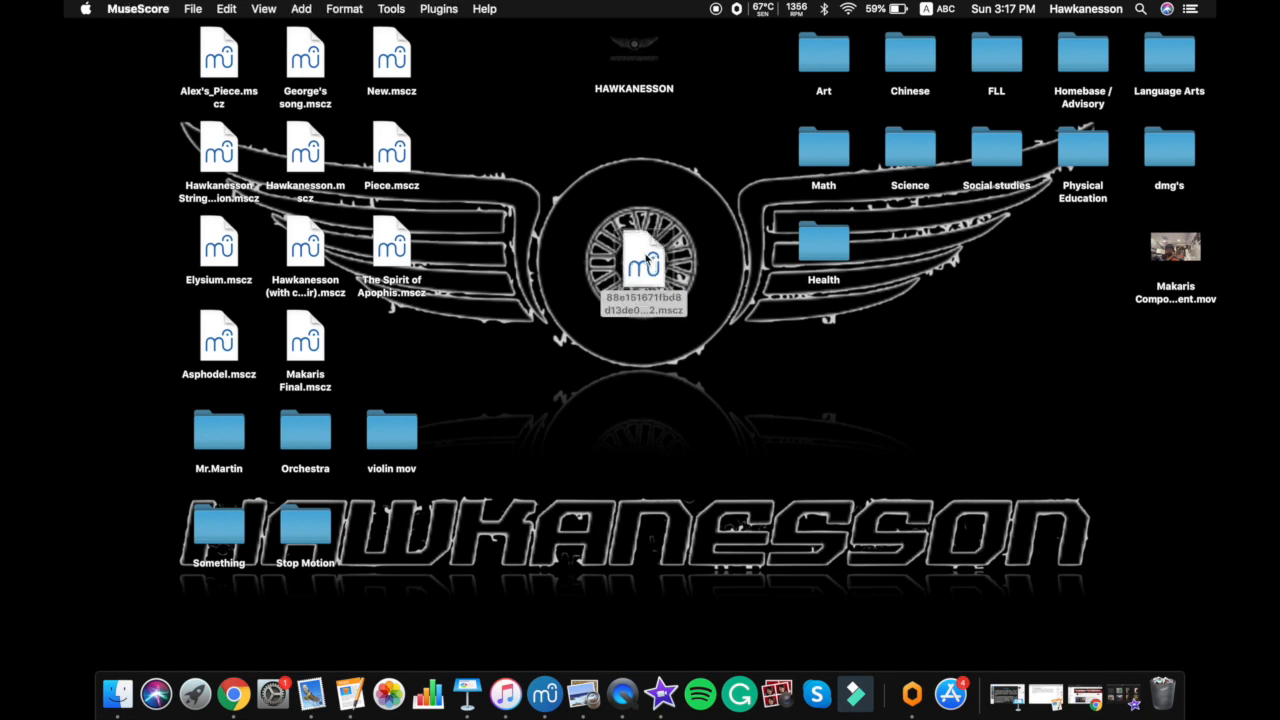
{"action": "double_click", "coordinate": [644, 260]}
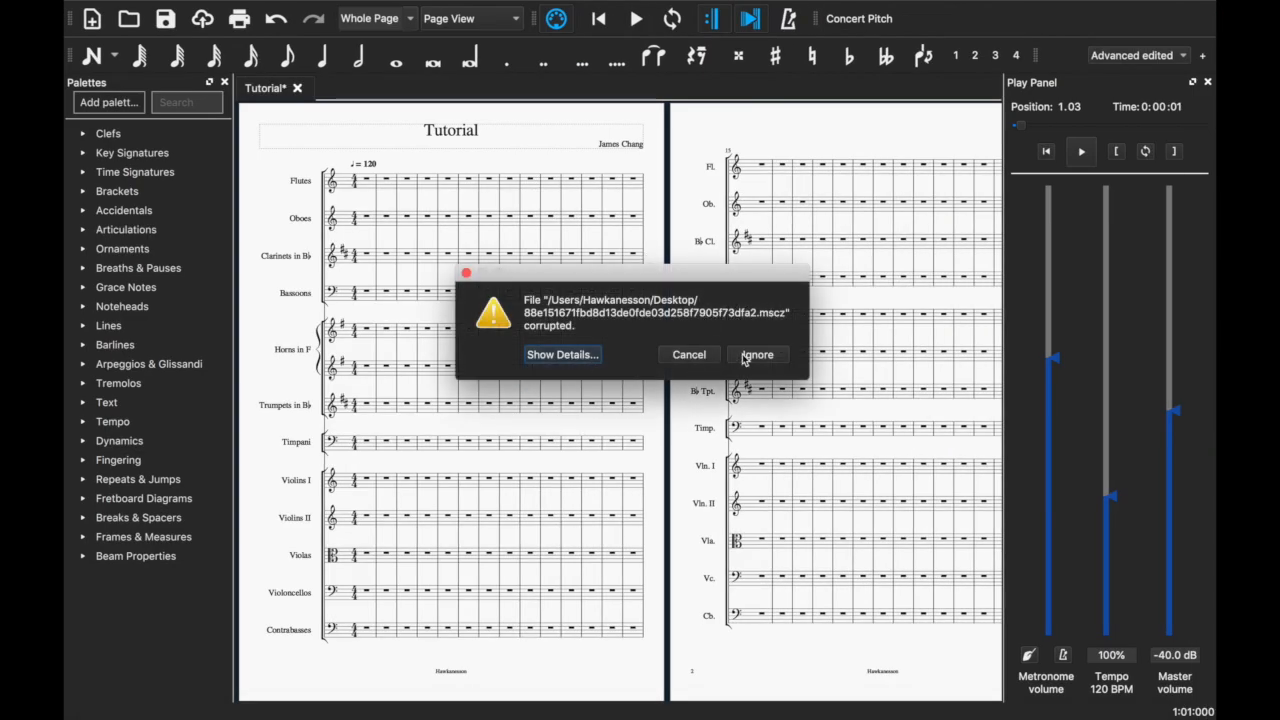
{"action": "left_click", "coordinate": [757, 354]}
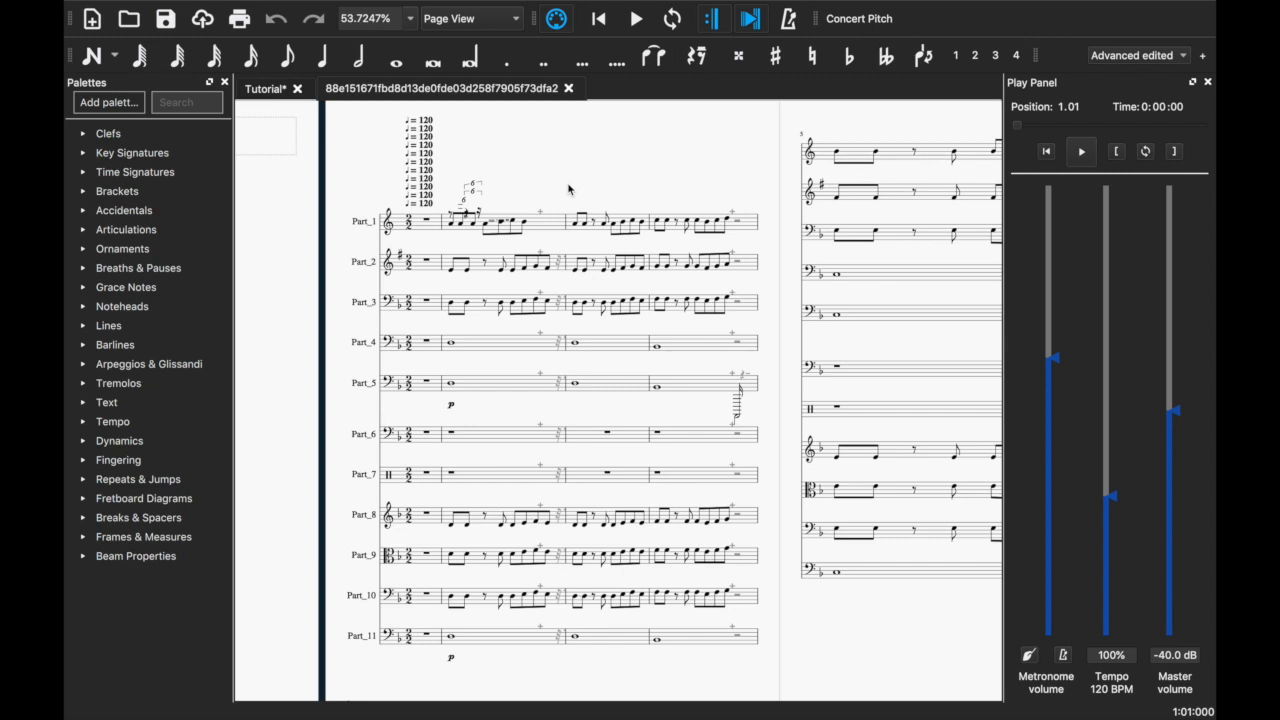
{"action": "mouse_move", "coordinate": [465, 167]}
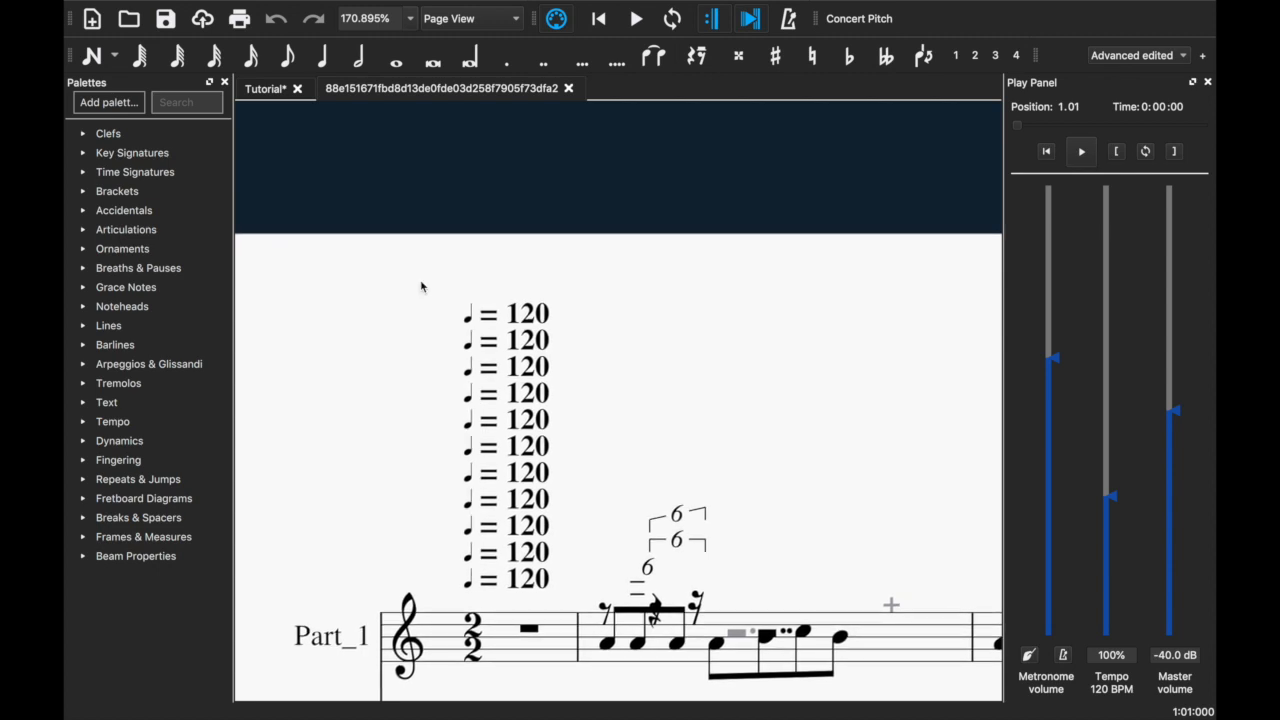
Delete the stacked duplicate tempo texts so a single ♩ = 120 stays above Part_1
{"action": "left_click_drag", "start_coordinate": [422, 290], "coordinate": [602, 555]}
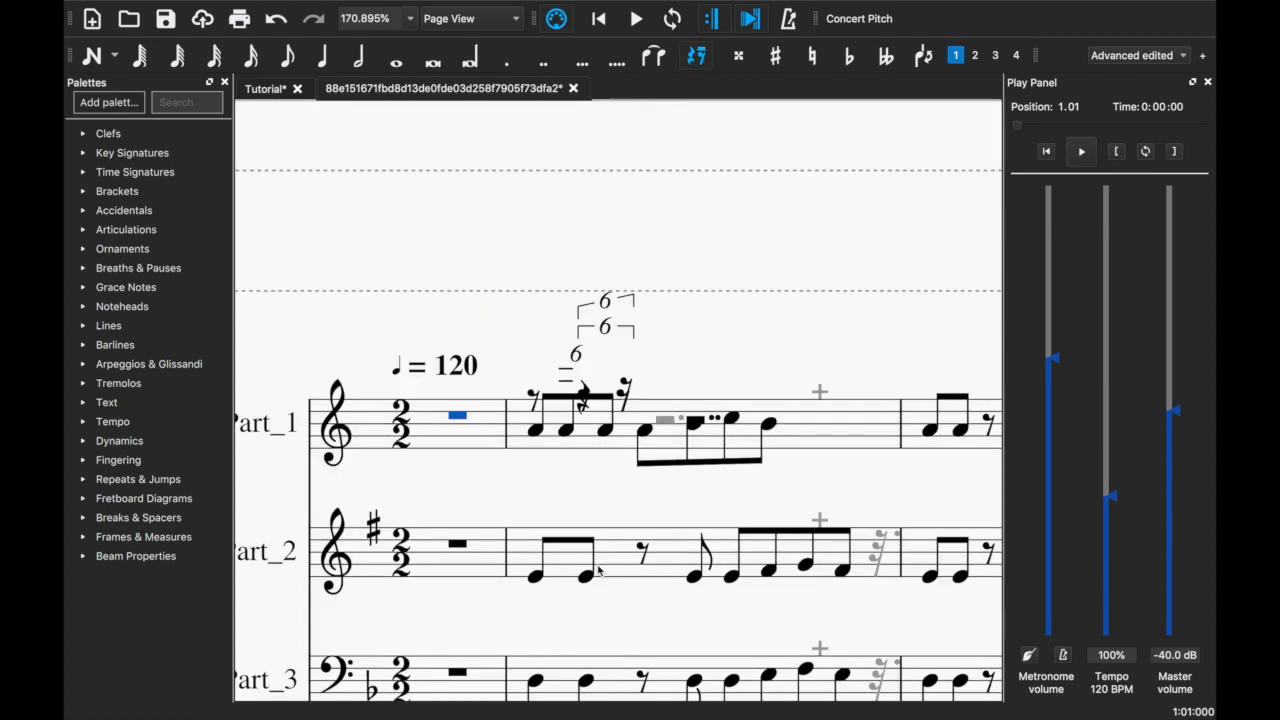
{"action": "left_click", "coordinate": [457, 417]}
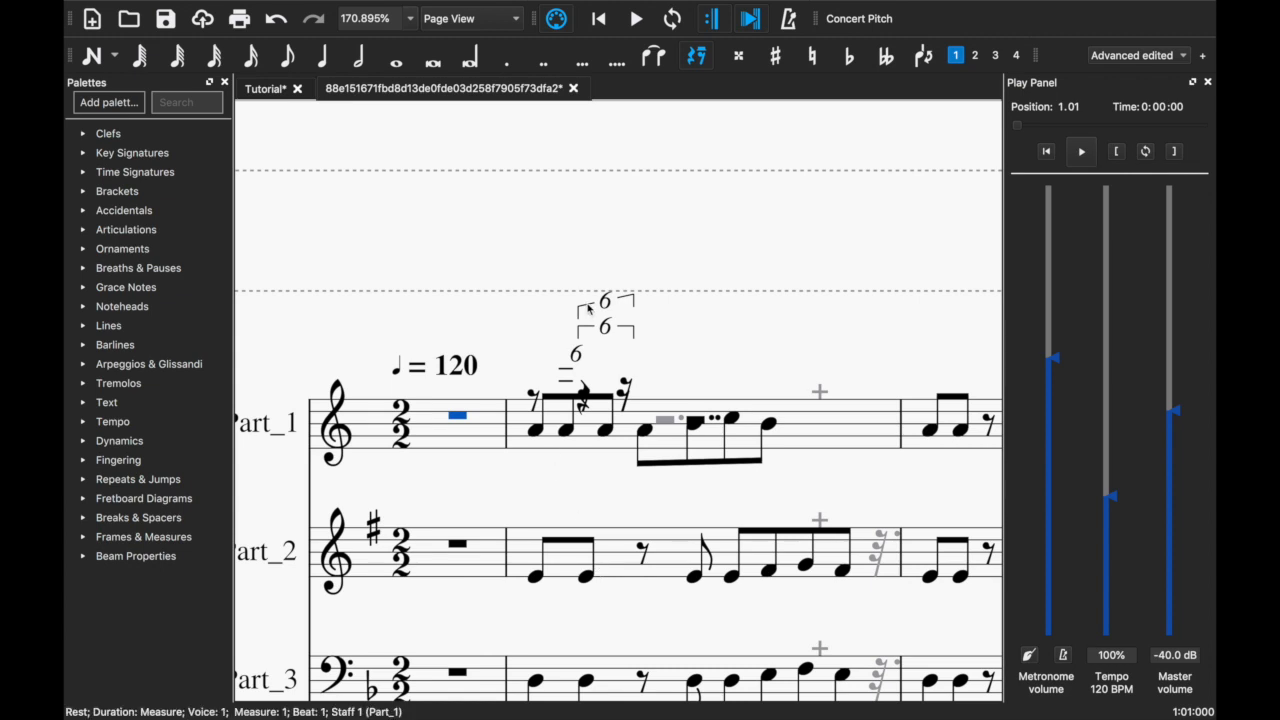
{"action": "mouse_move", "coordinate": [568, 303]}
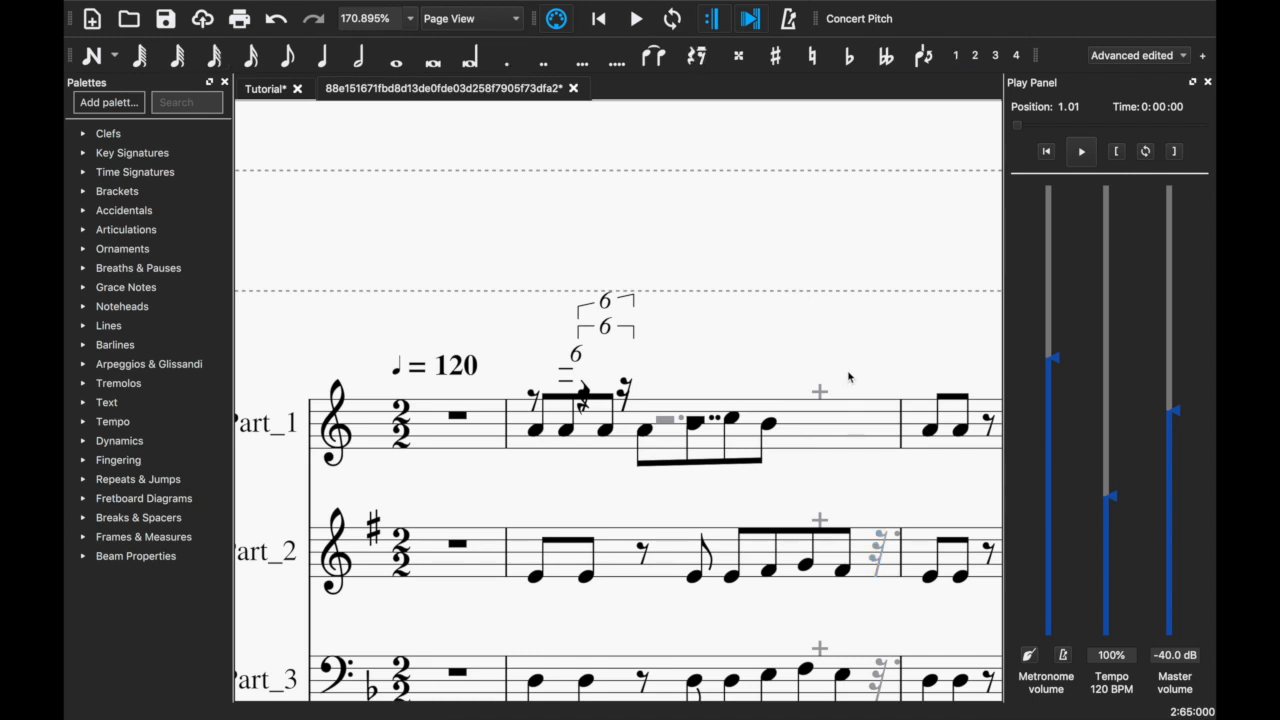
{"action": "mouse_move", "coordinate": [780, 428]}
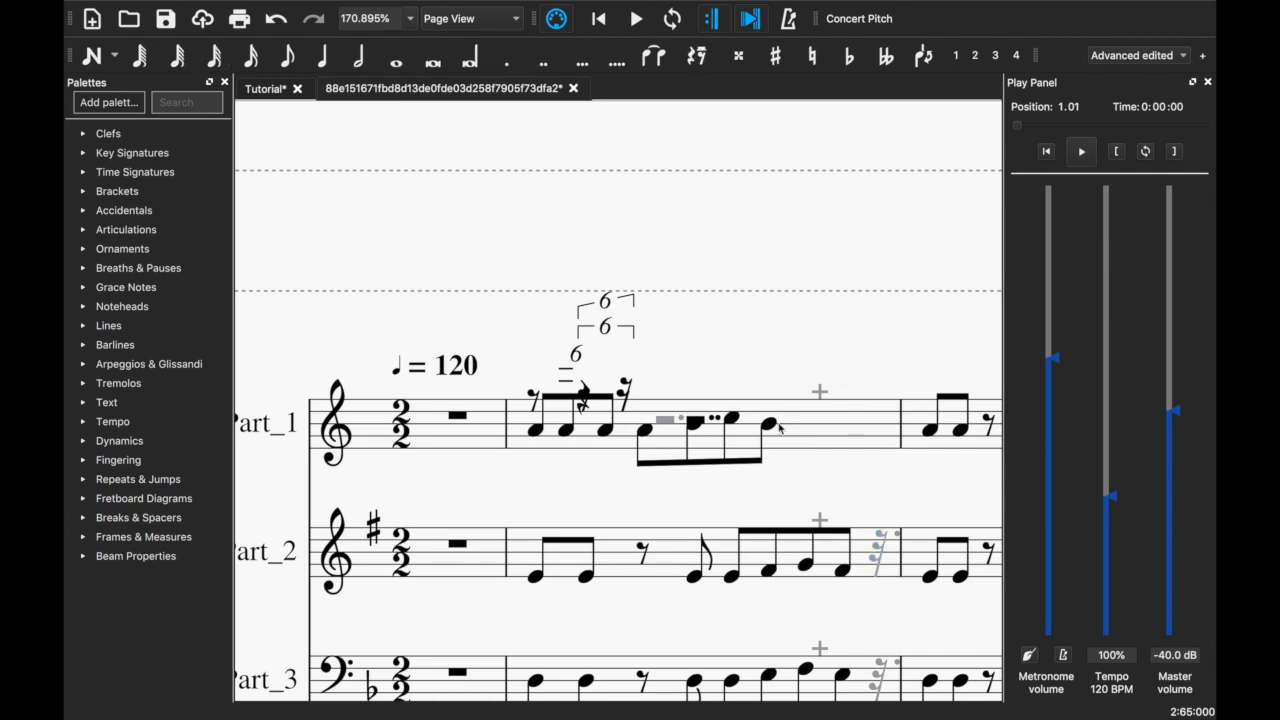